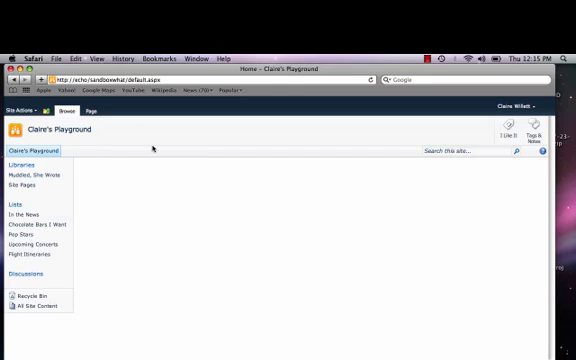
mouse_move(104, 200)
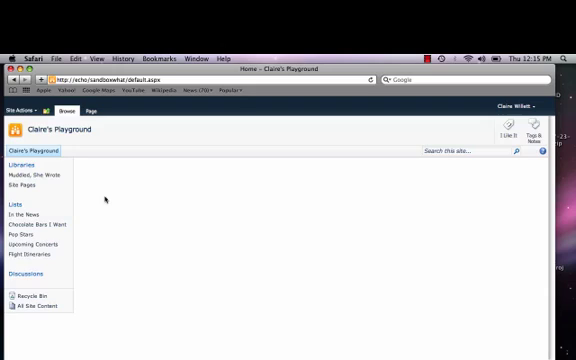
- Create a new site page named 'Endless loop'
click(23, 107)
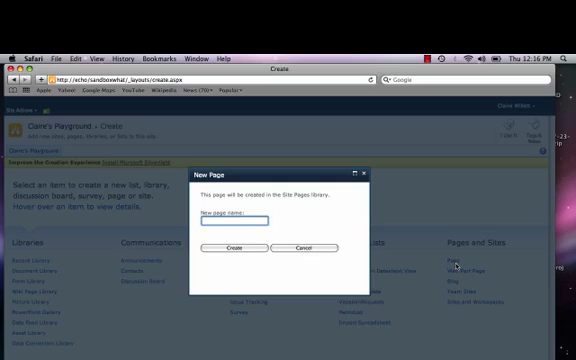
text(Endless)
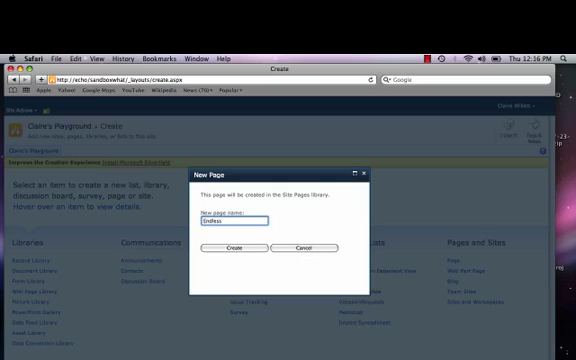
text(loop)
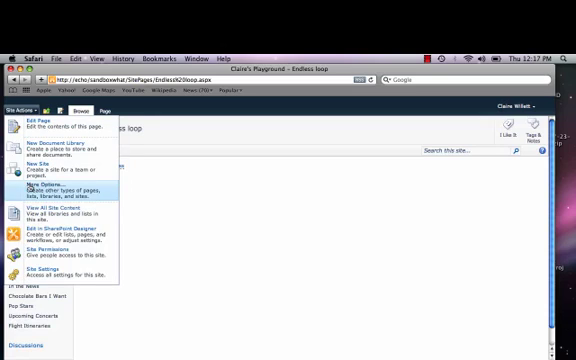
- Start a Web Part Page named 'The Glass Elevator' with Full Page, Vertical layout
click(35, 189)
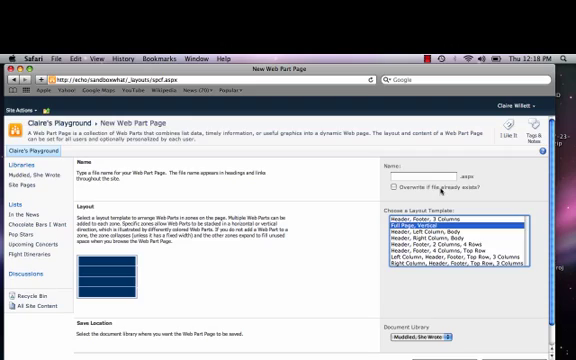
click(418, 173)
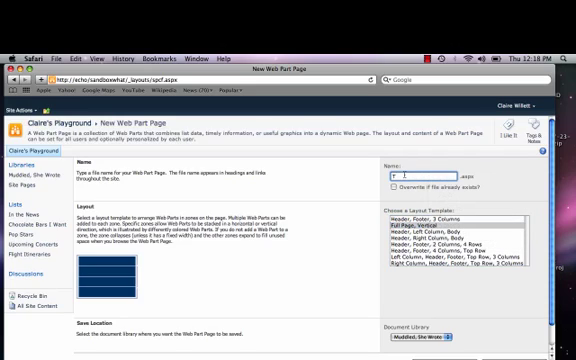
text(The Class Elevator)
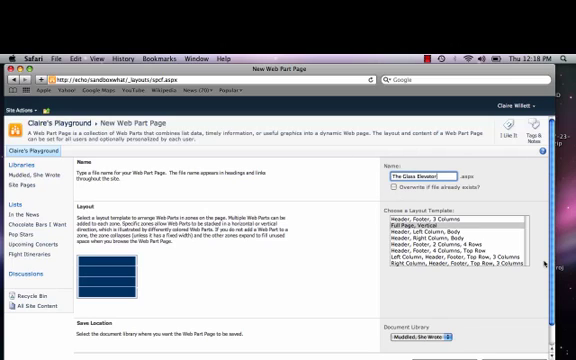
scroll(down, 3)
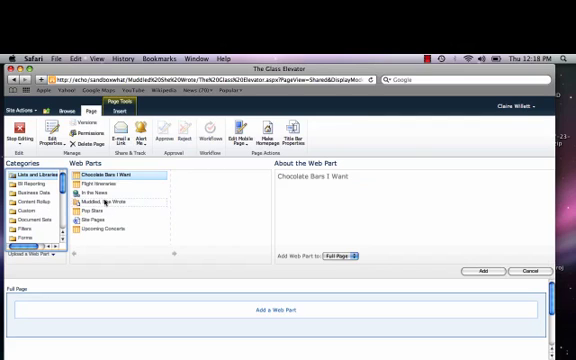
- Add the Pop Stars list web part to The Glass Elevator page
click(95, 216)
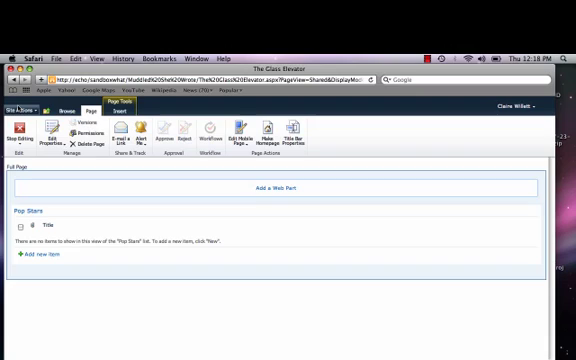
mouse_move(22, 110)
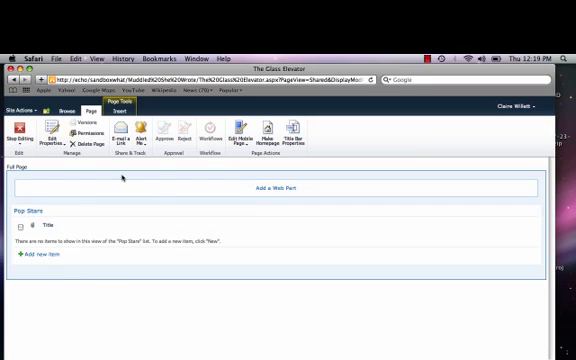
- Insert a Content Editor block reading 'This is a page about upcoming concerts'
click(118, 105)
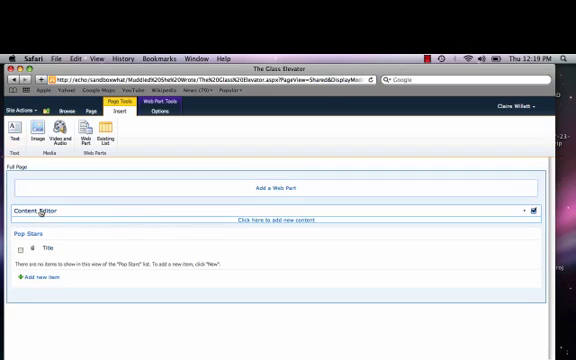
click(280, 211)
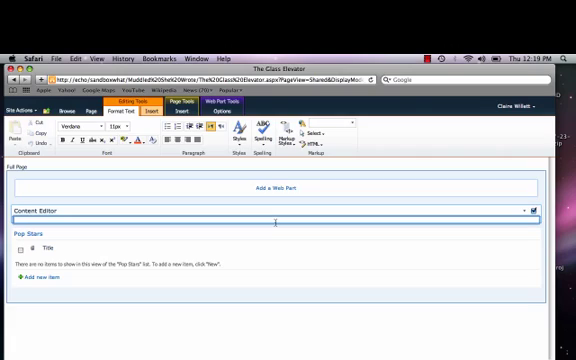
text(This is a)
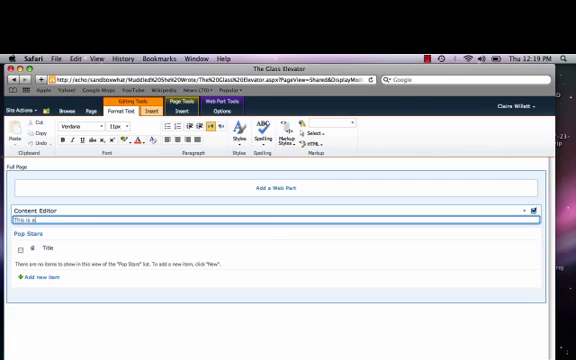
text(page about)
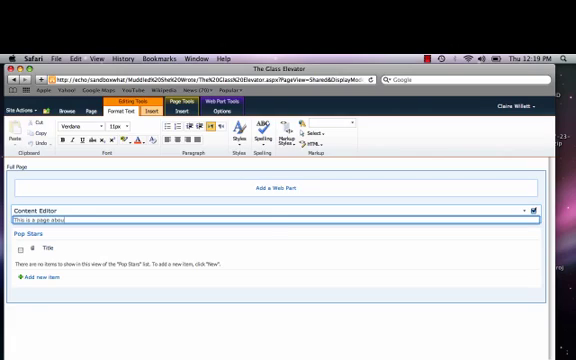
text(upcoming)
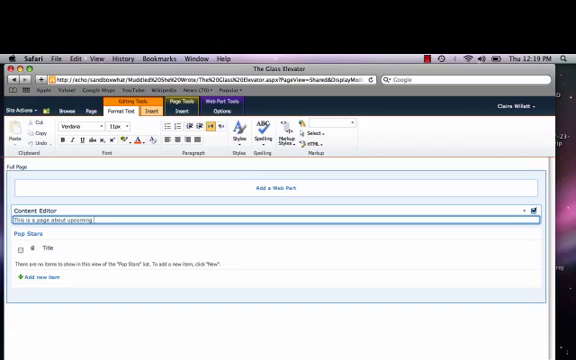
text(com)
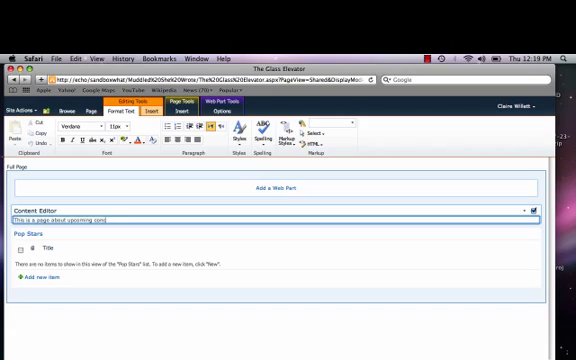
text(concerts)
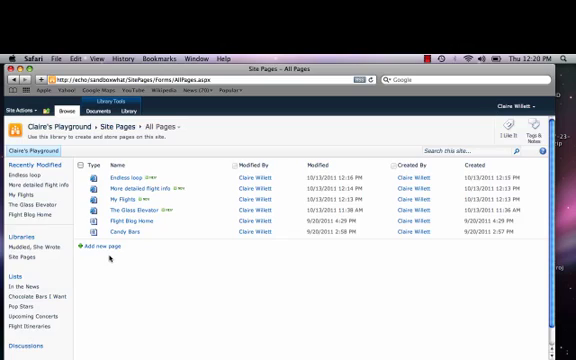
mouse_move(106, 257)
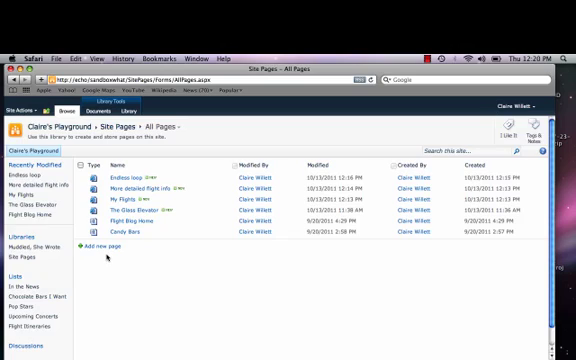